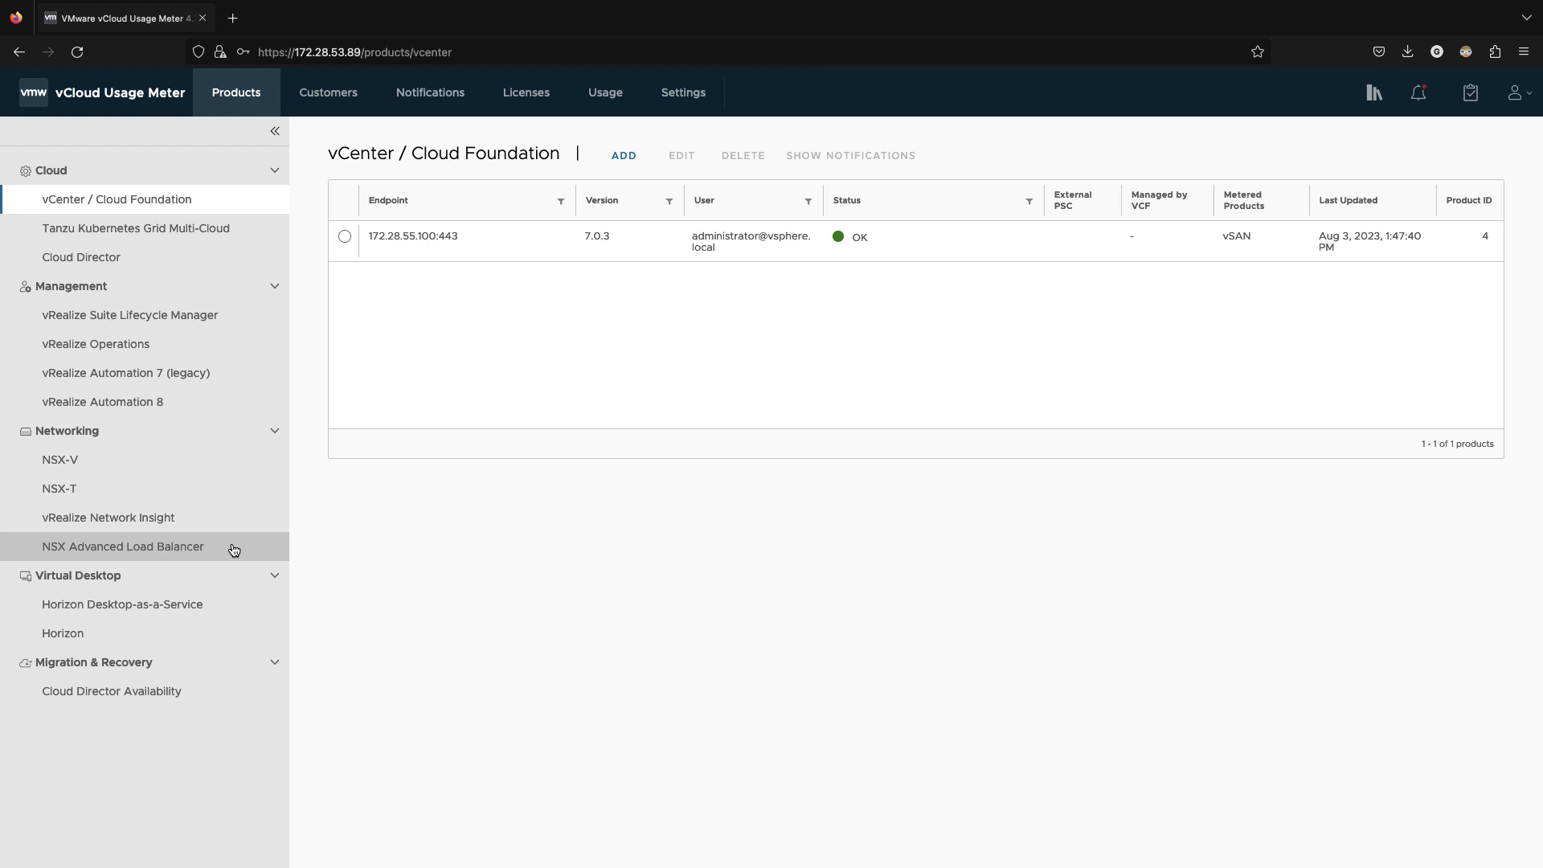
Show the NSX Advanced Load Balancer products page under Networking, currently empty
click(124, 546)
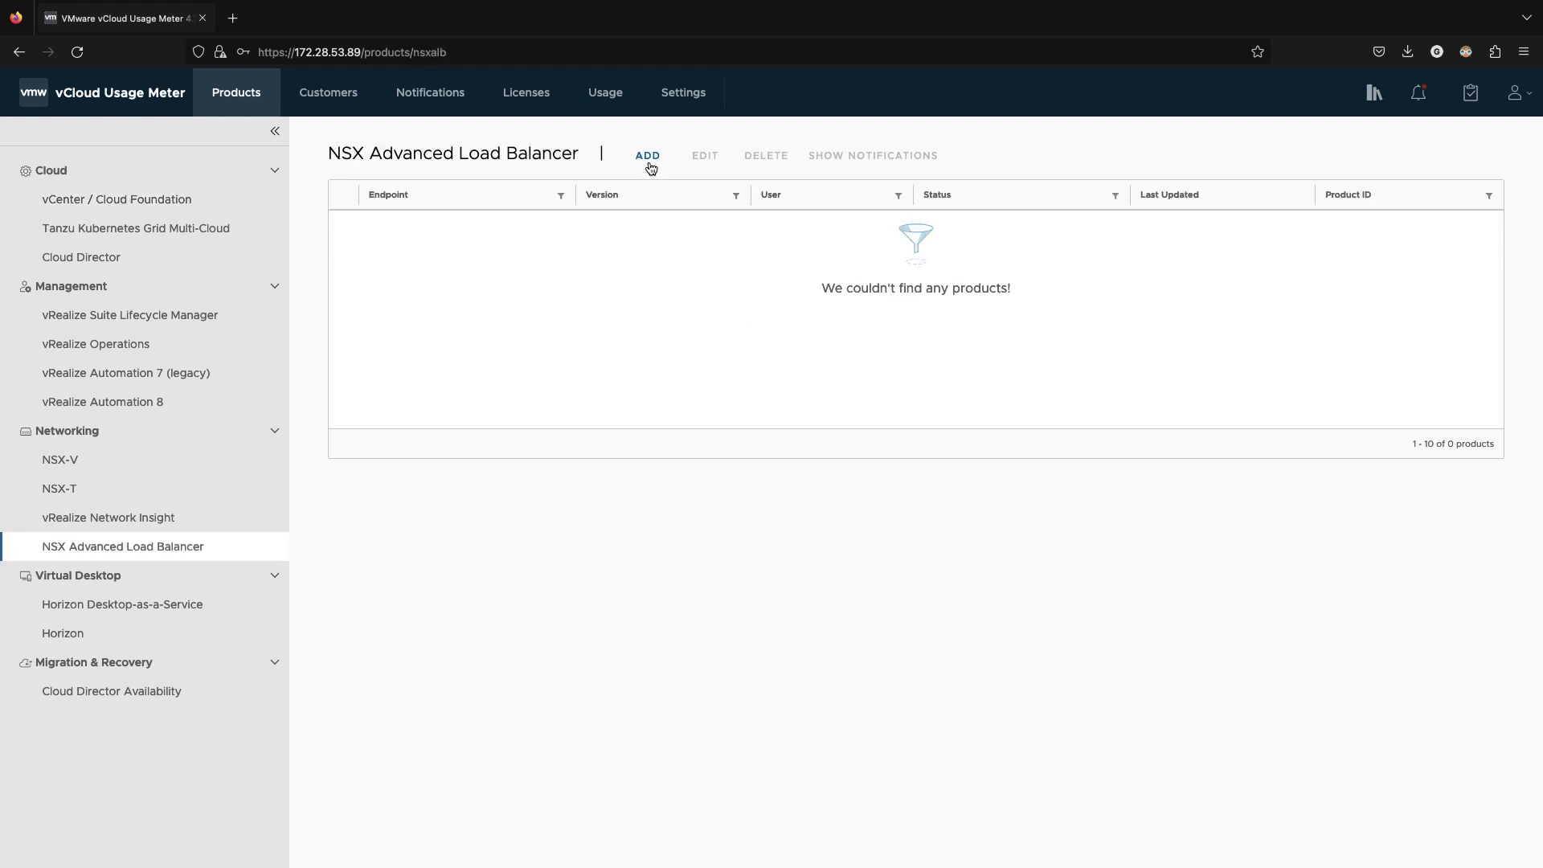
Add a load balancer at endpoint 172.28.57.25, port 443, with the admin credentials
click(648, 156)
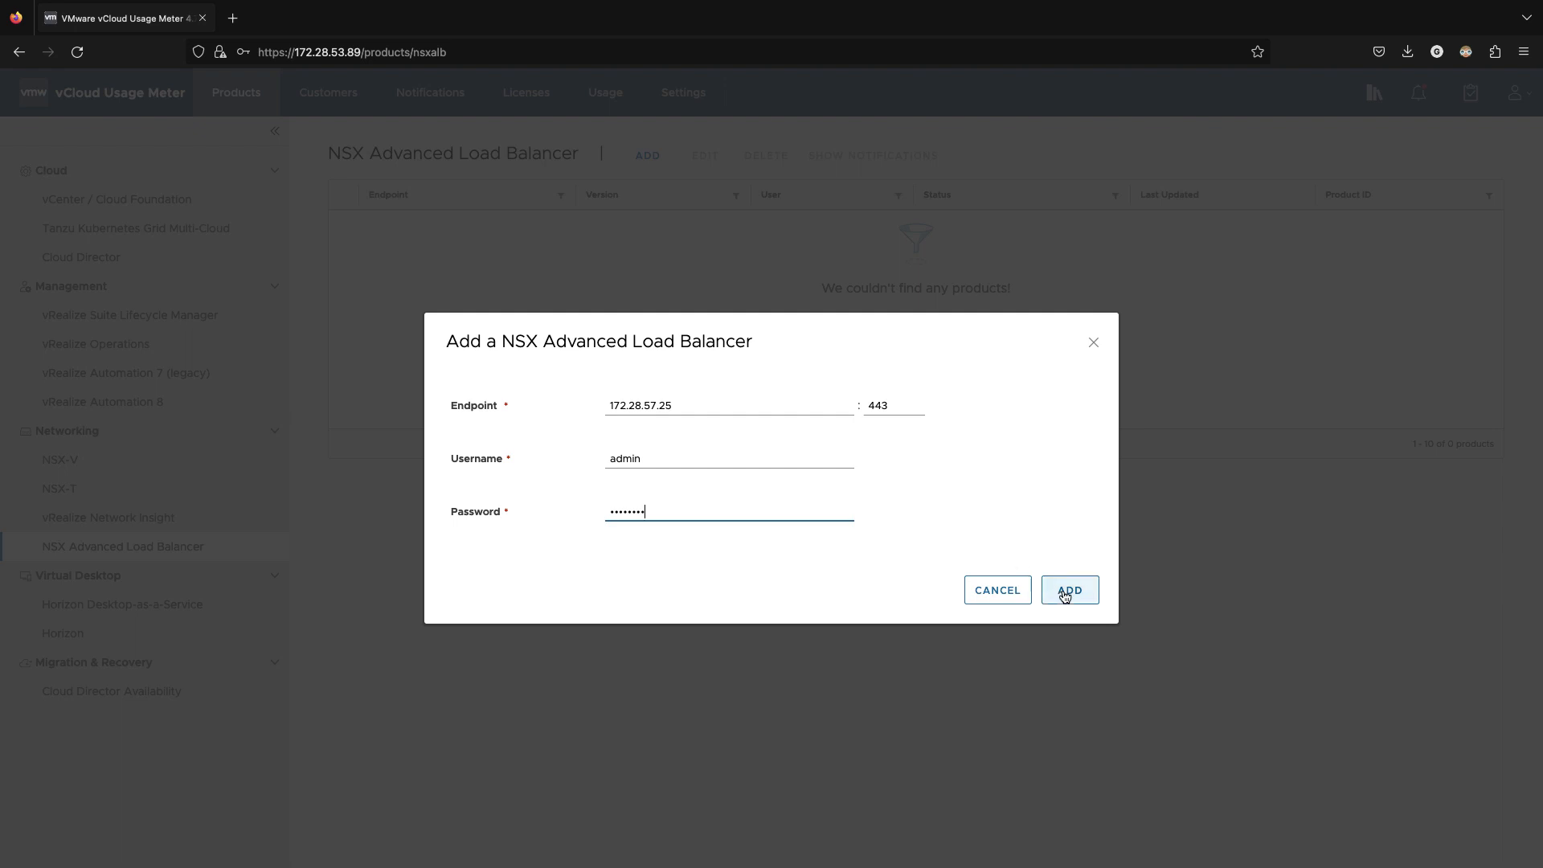
click(1070, 590)
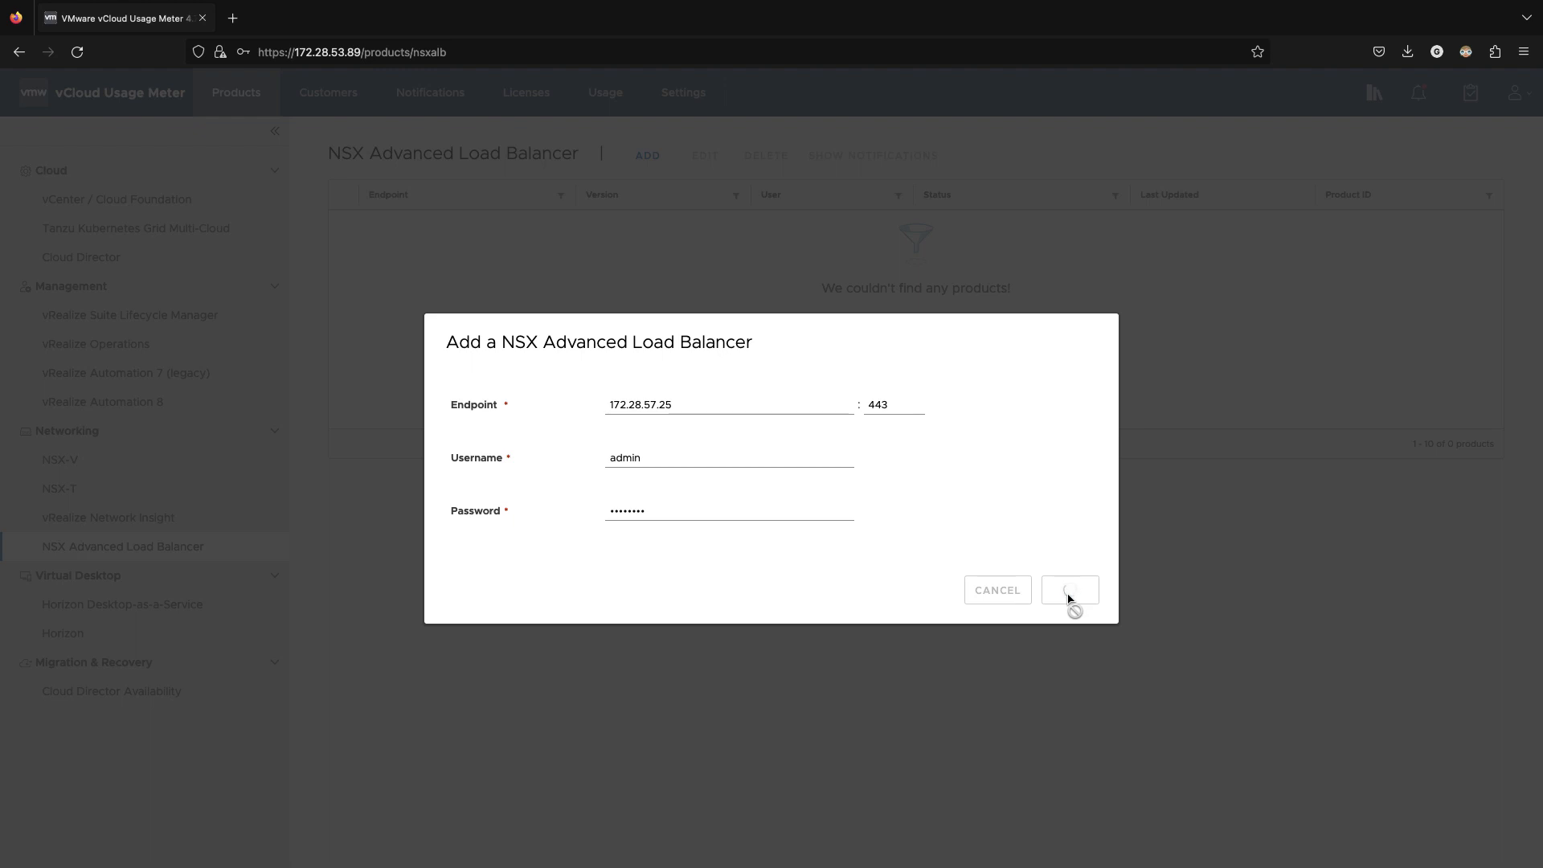
click(1068, 590)
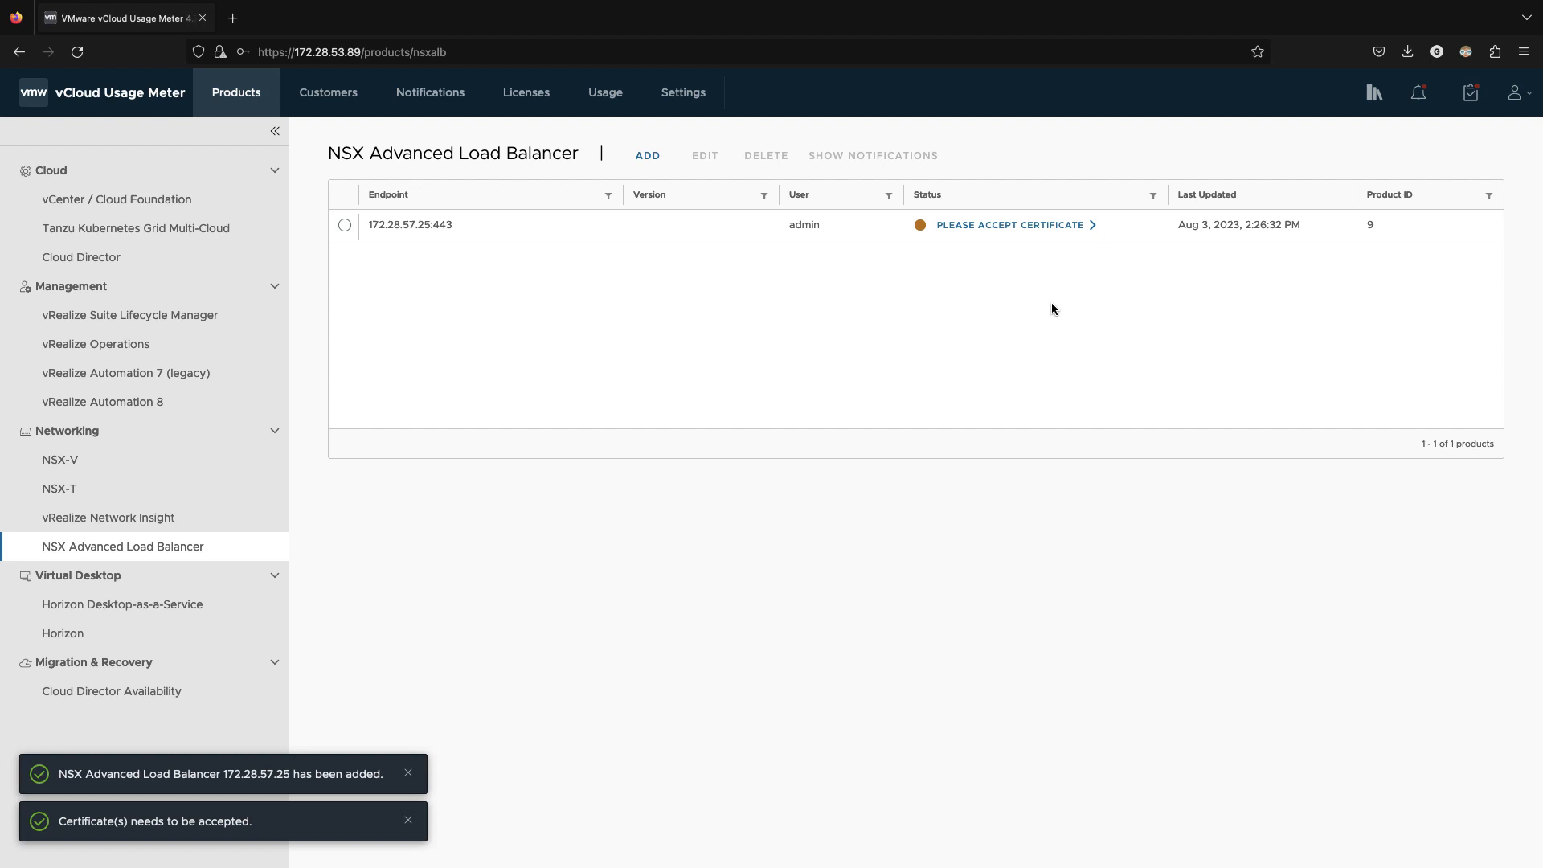
Accept the load balancer's certificate so its status shows OK with version 22.1.1
click(1009, 225)
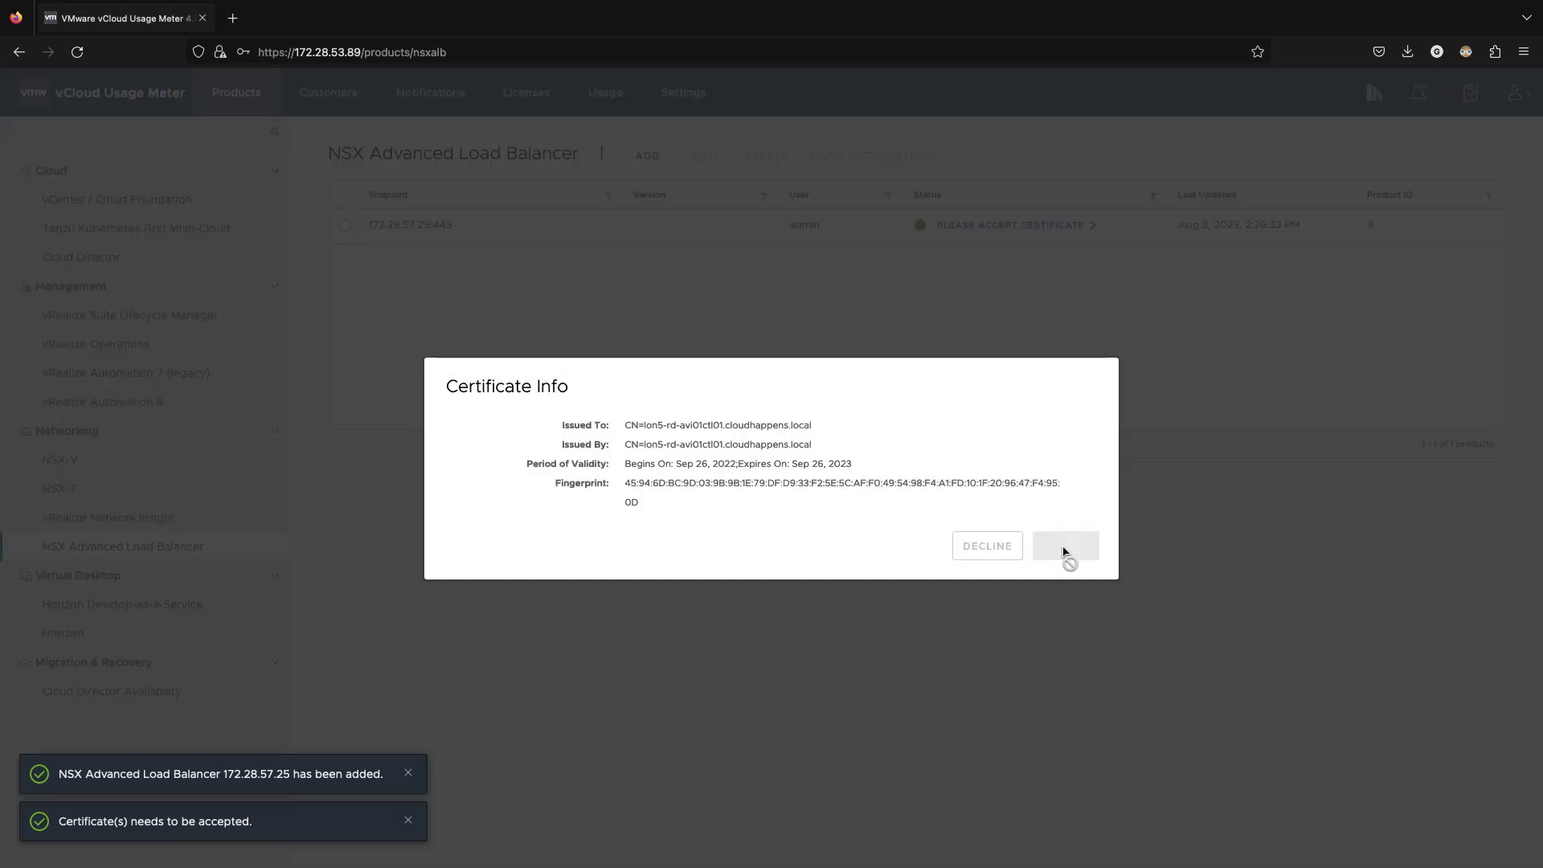
click(1063, 545)
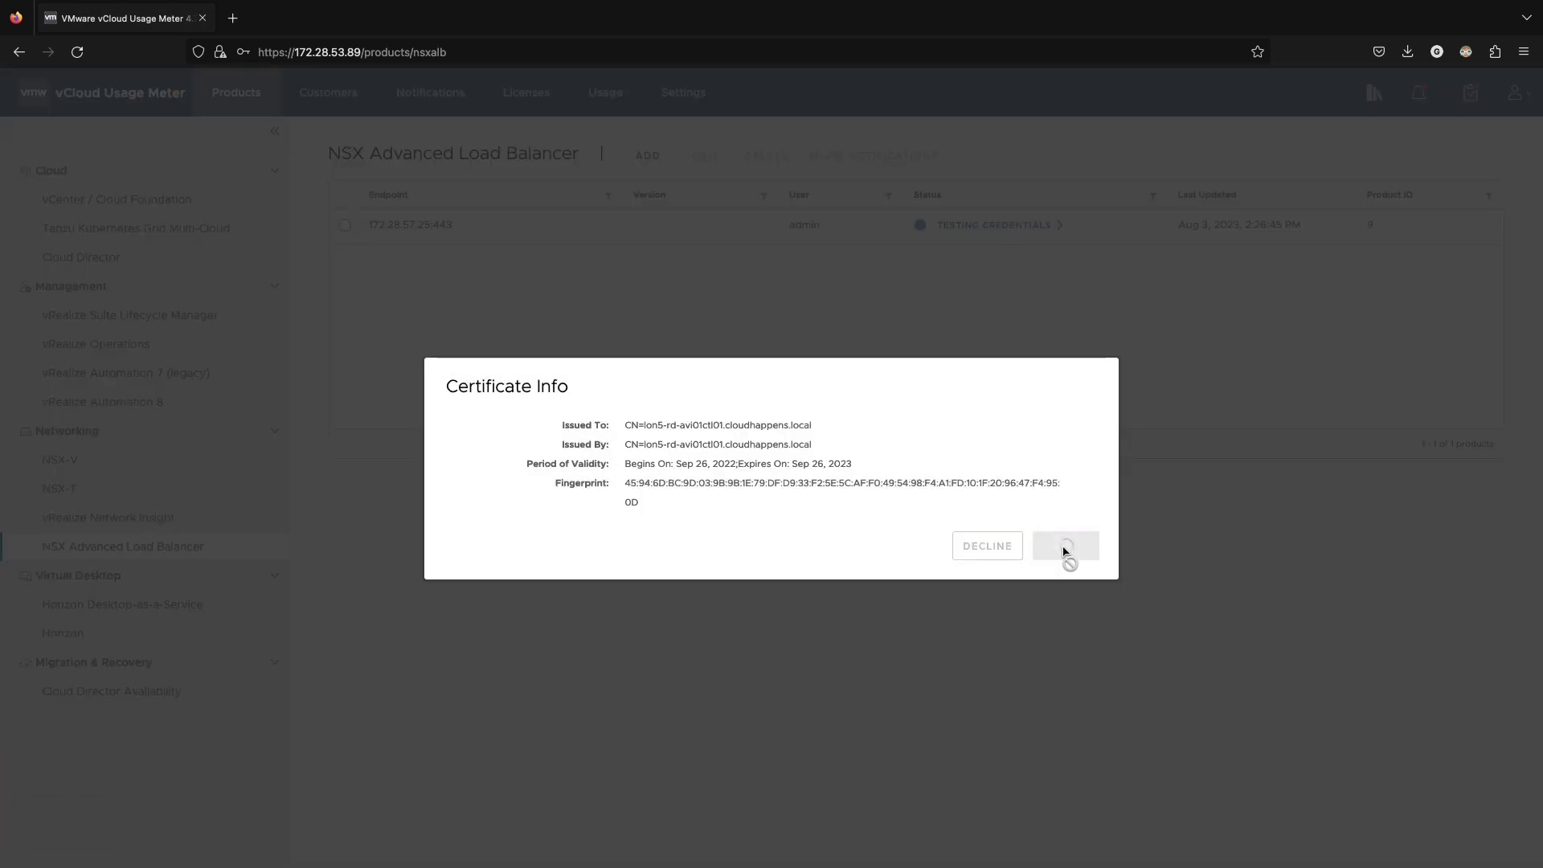
click(1064, 545)
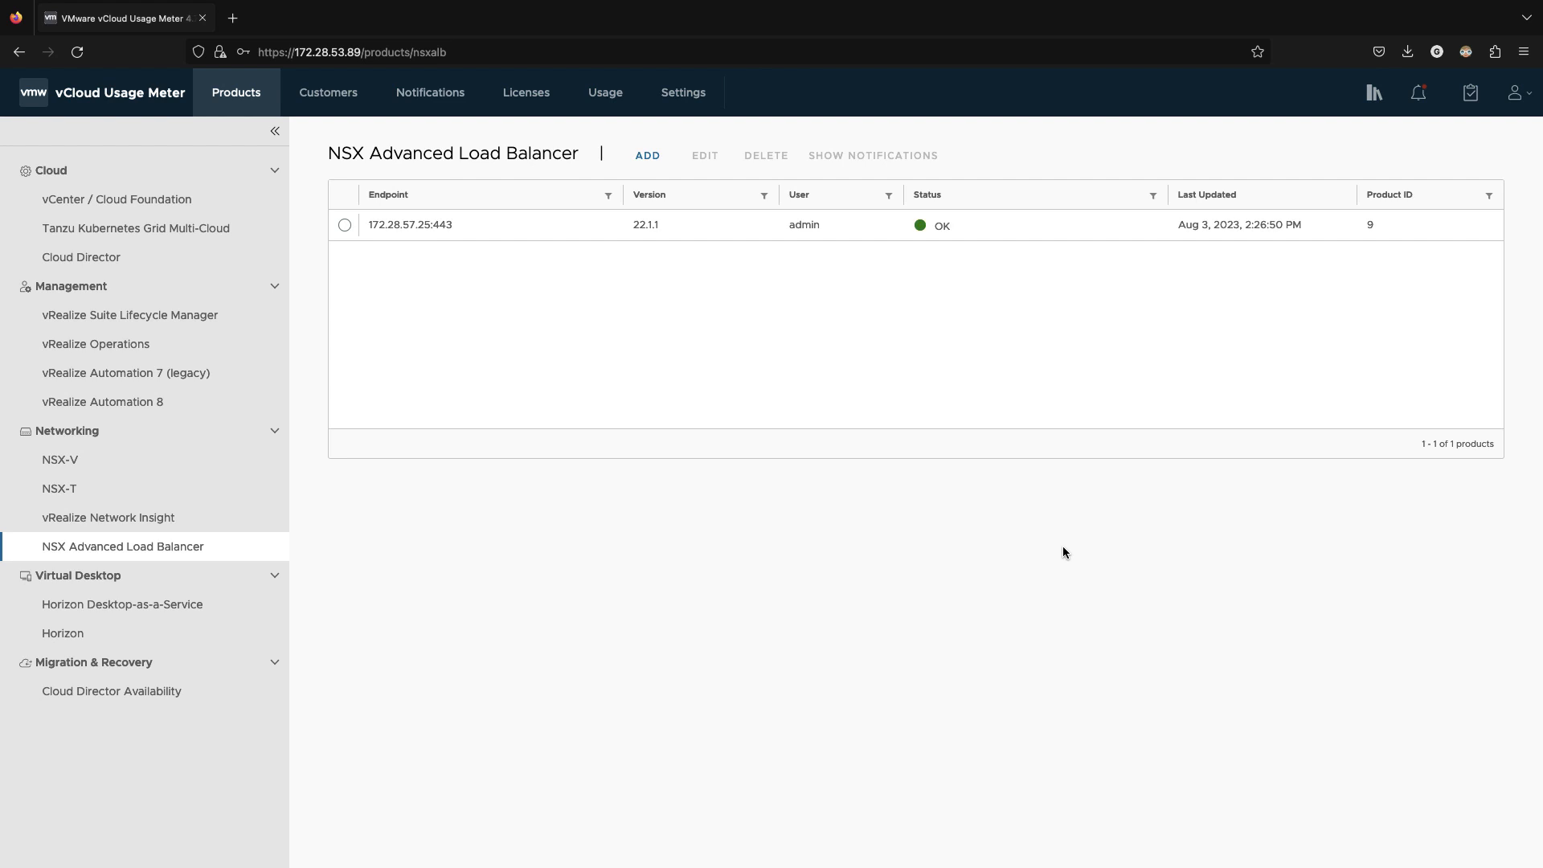
mouse_move(252, 491)
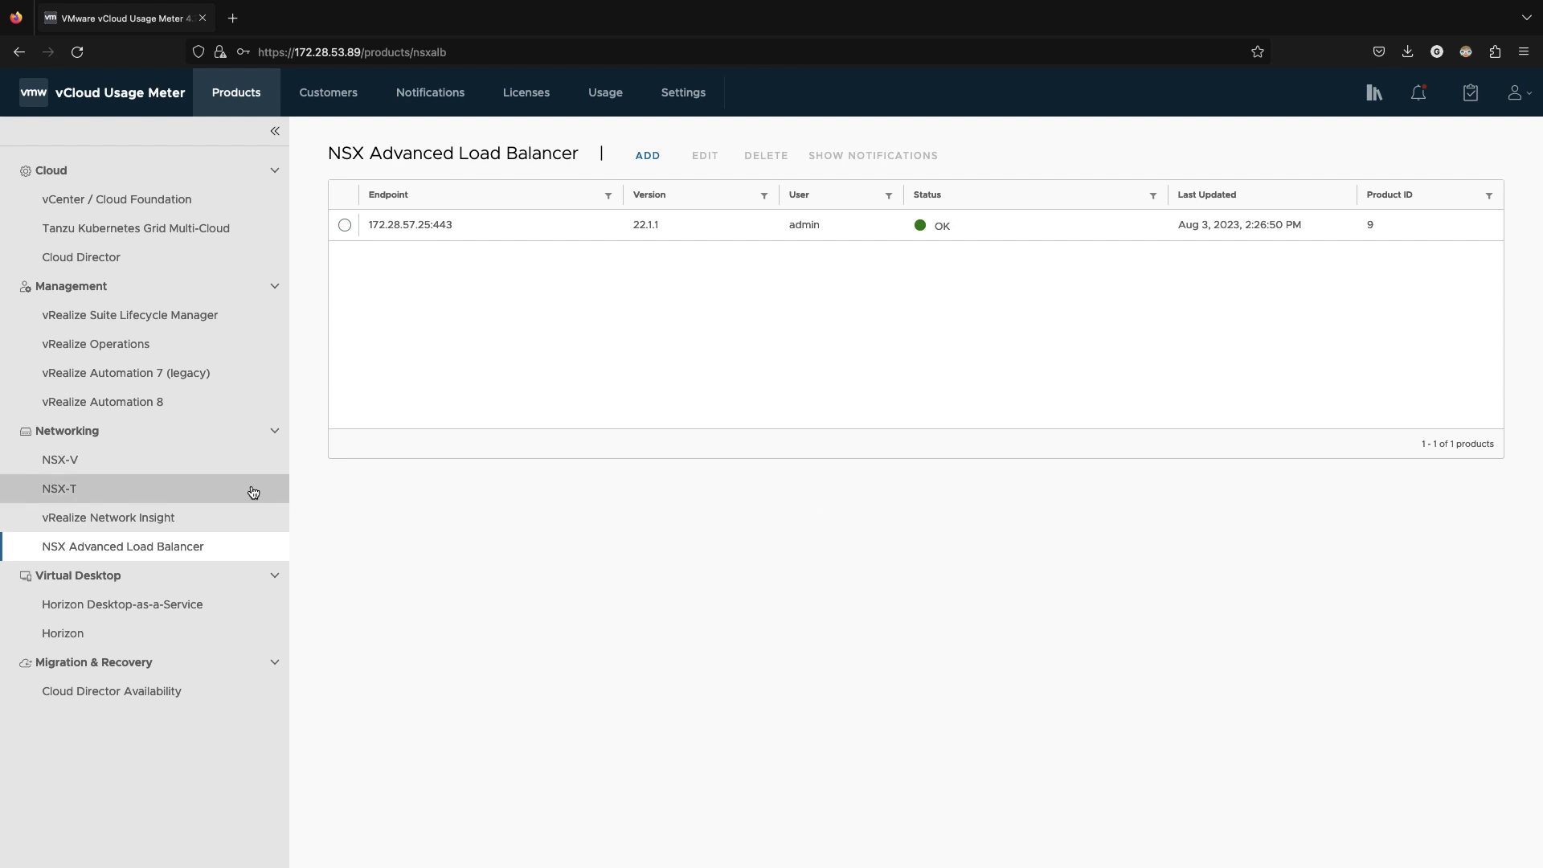
Review the NSX-T products, then show the Cloud Director Availability products with one OK endpoint
click(60, 489)
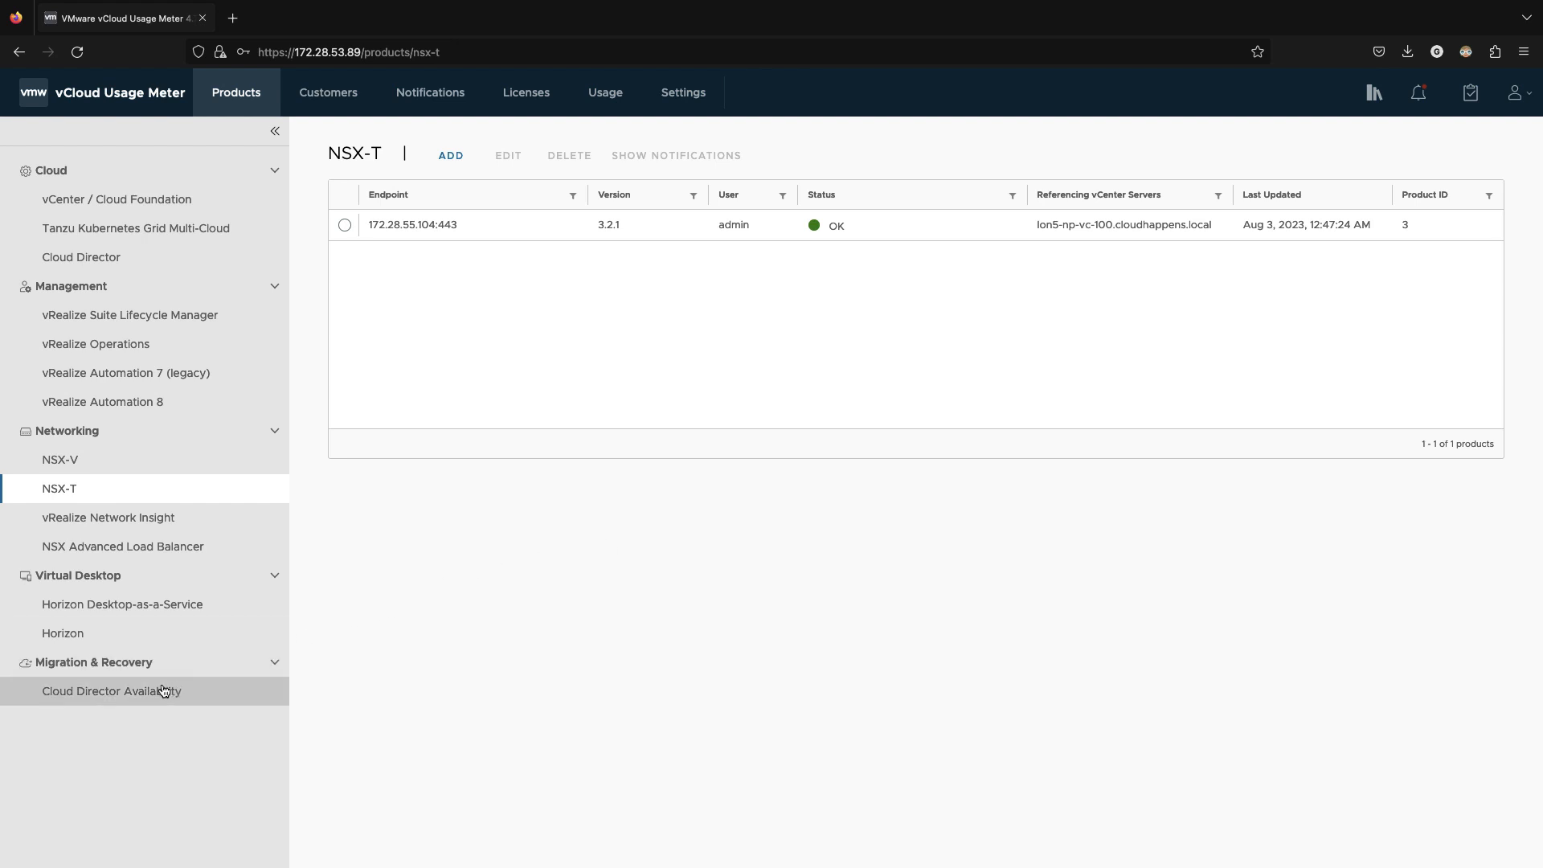
click(111, 691)
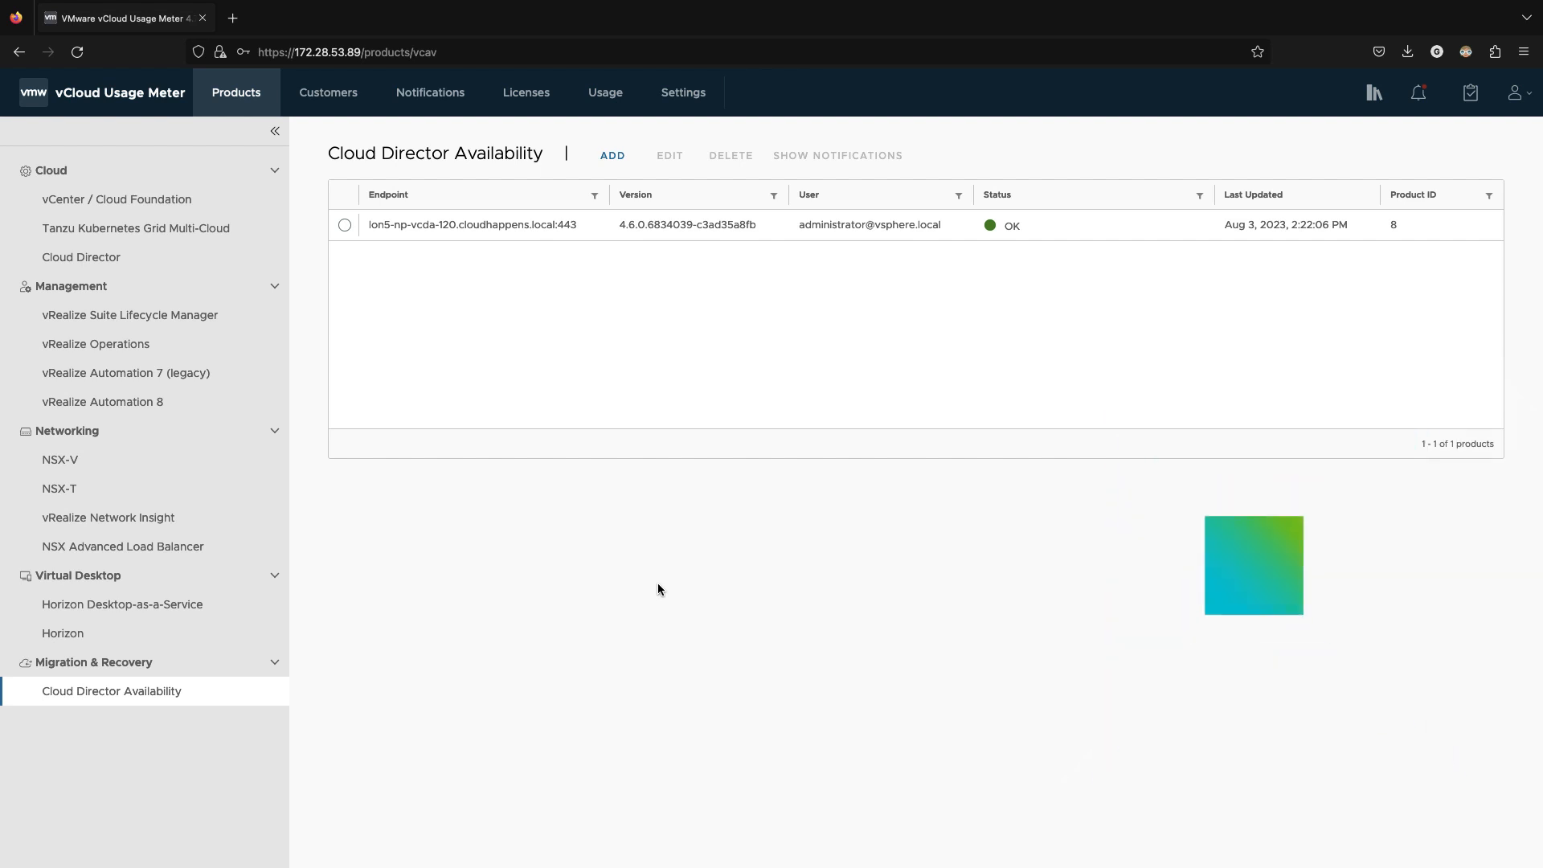
click(683, 93)
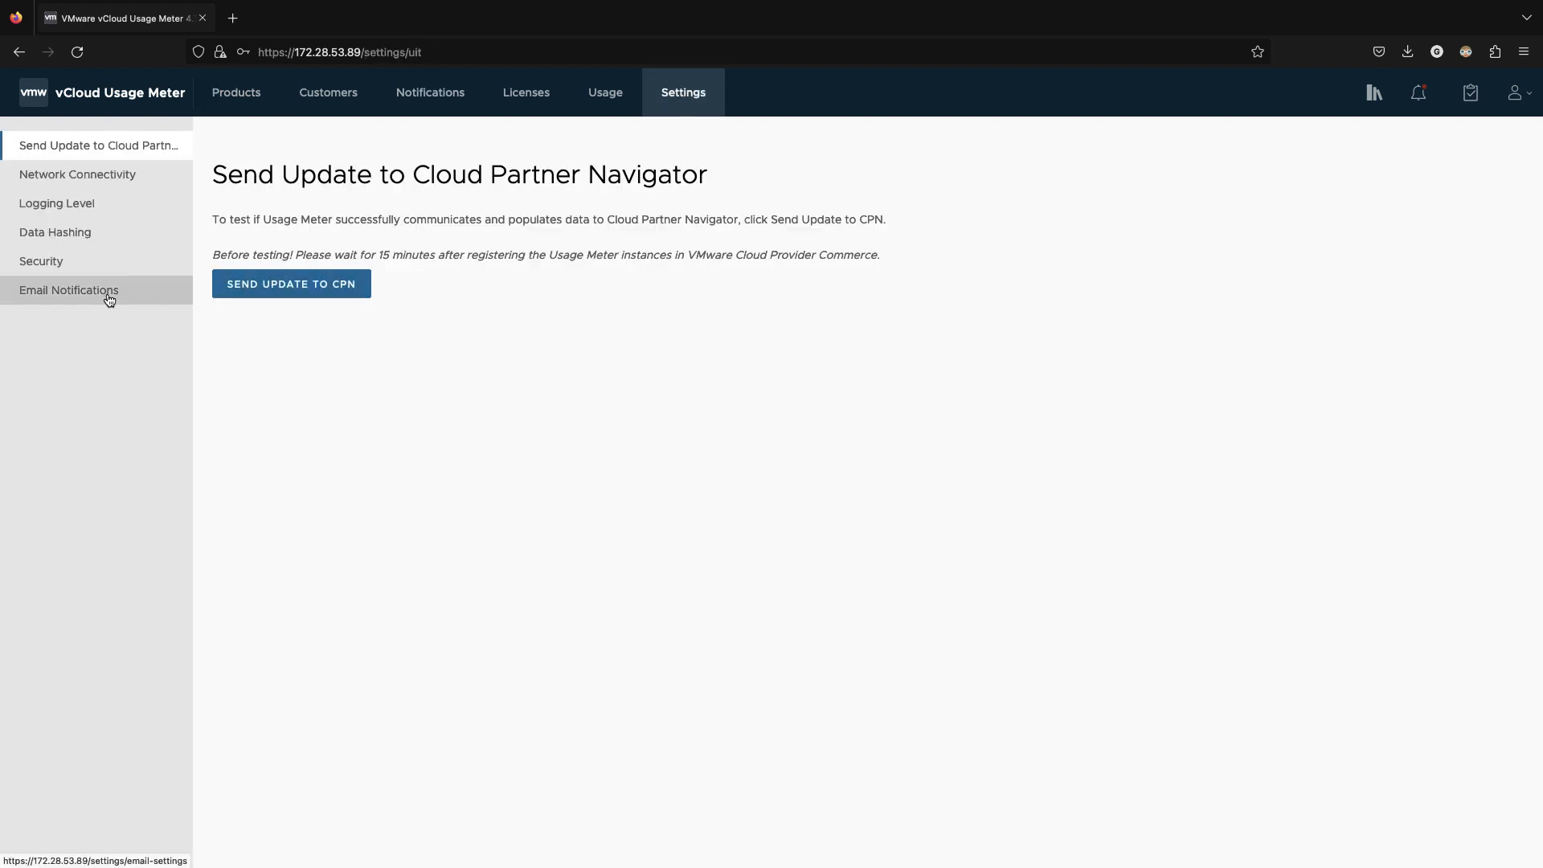
click(67, 289)
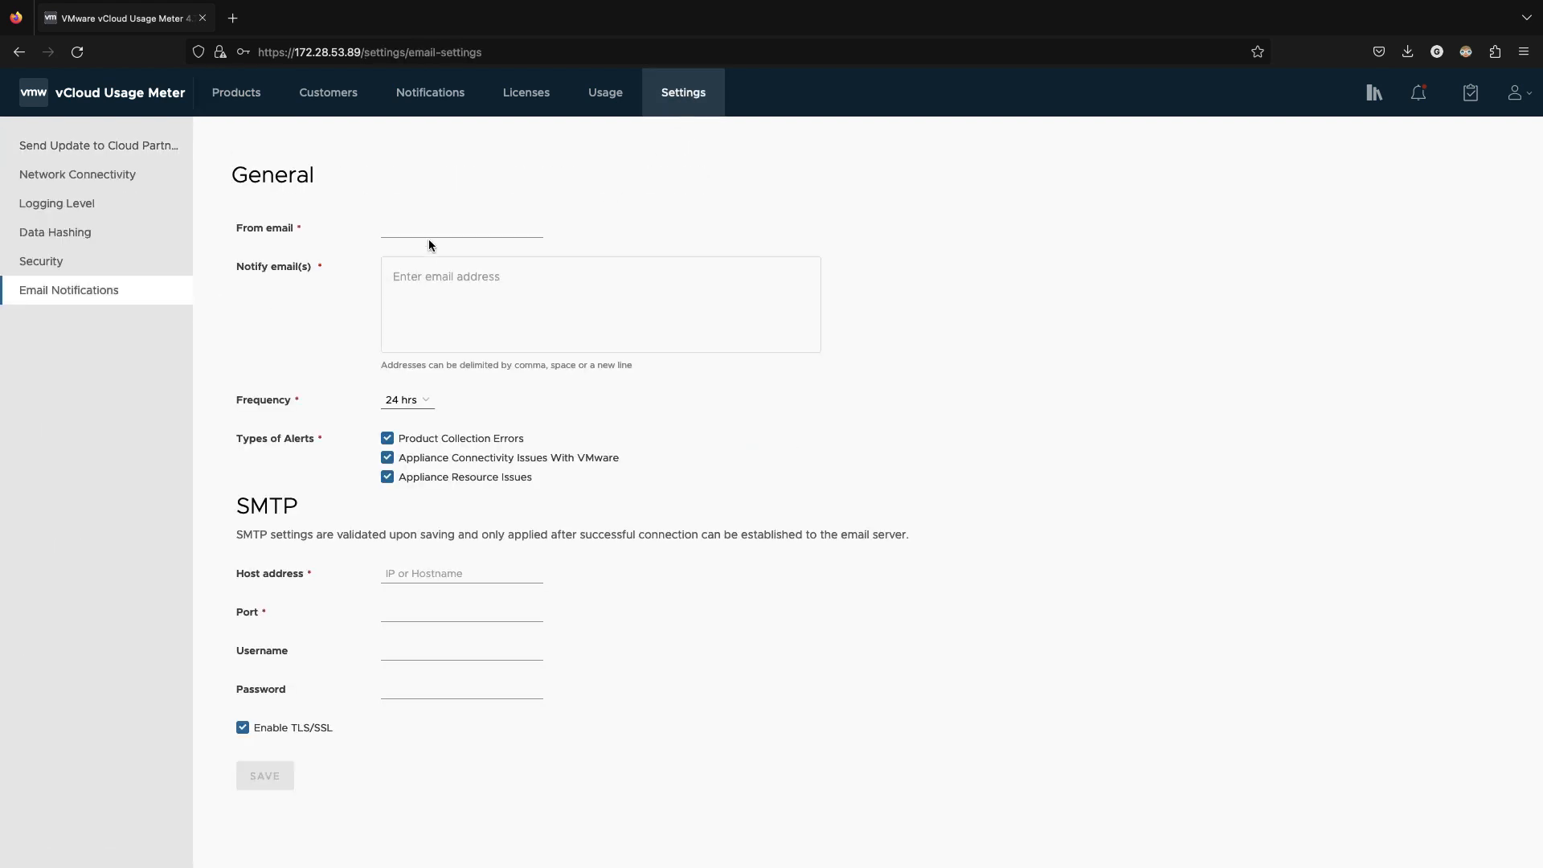
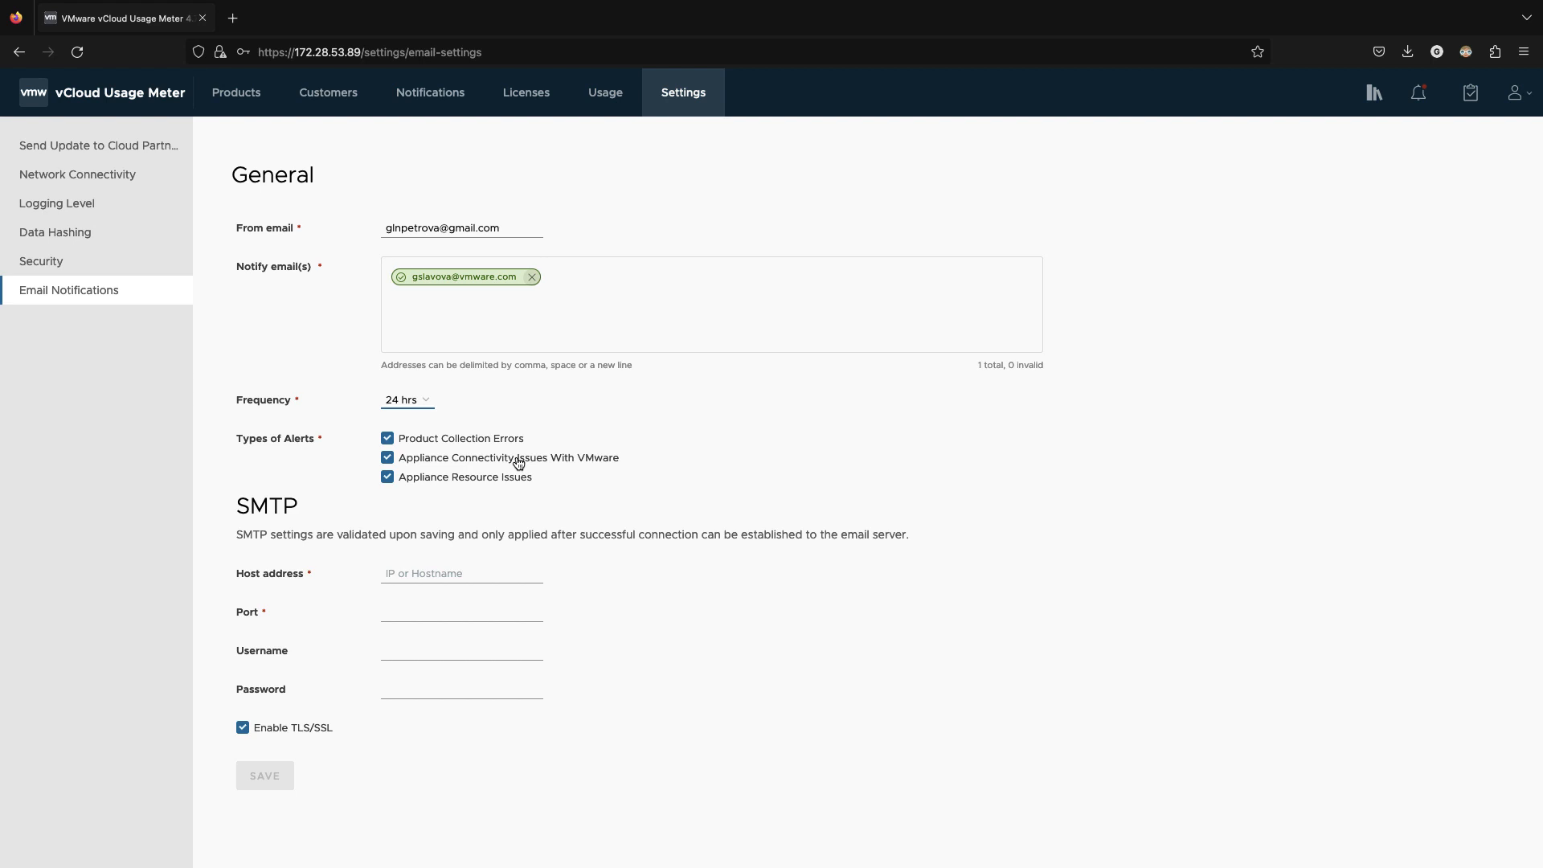
text(smtp.gmail.com)
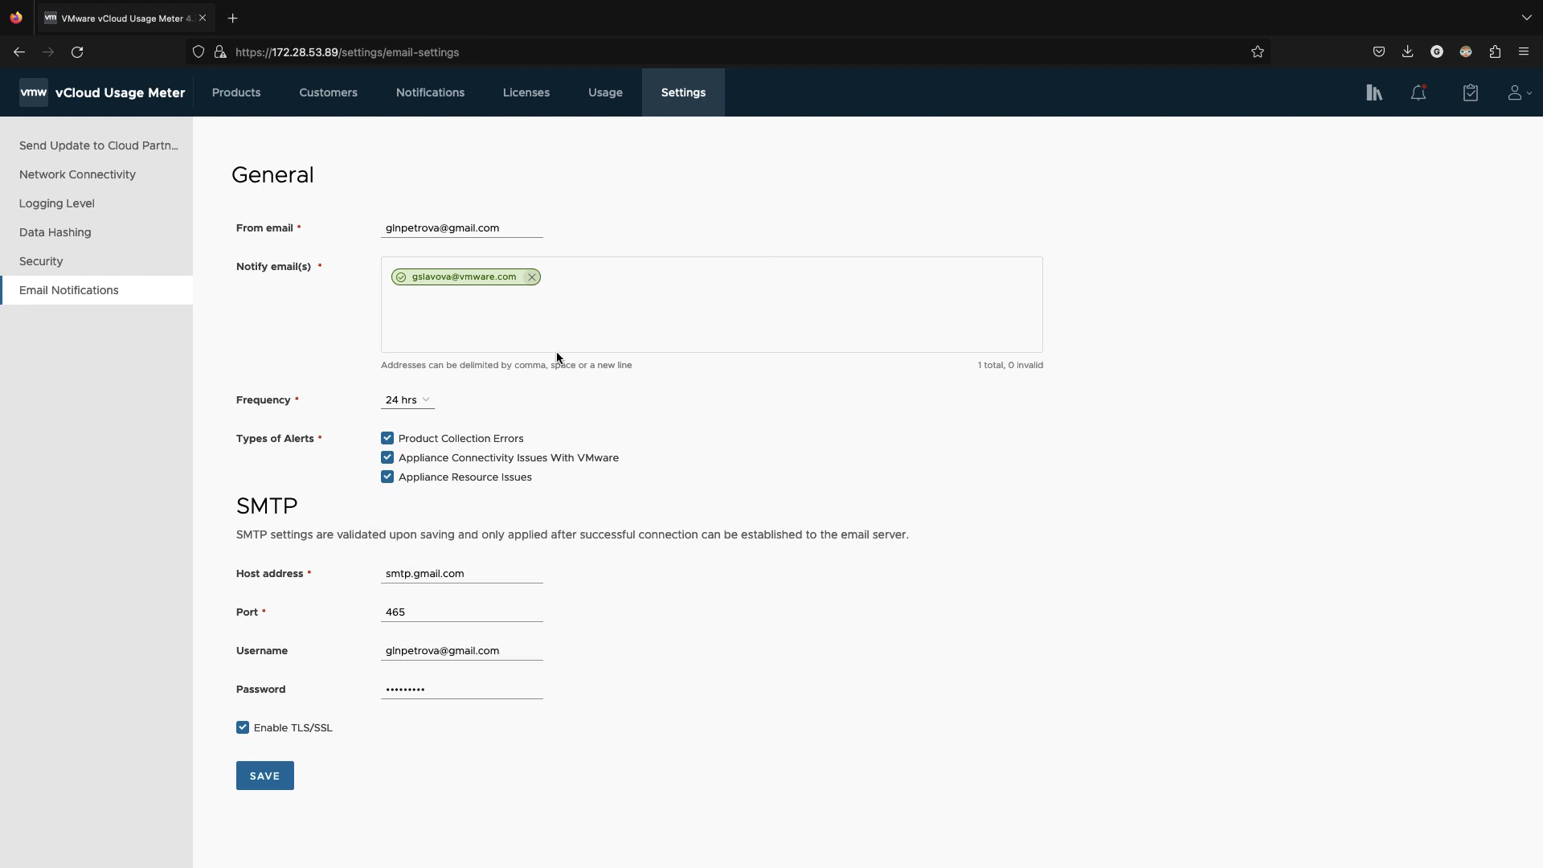
Enable FIPS compliance in Security settings, triggering an appliance reboot
click(42, 261)
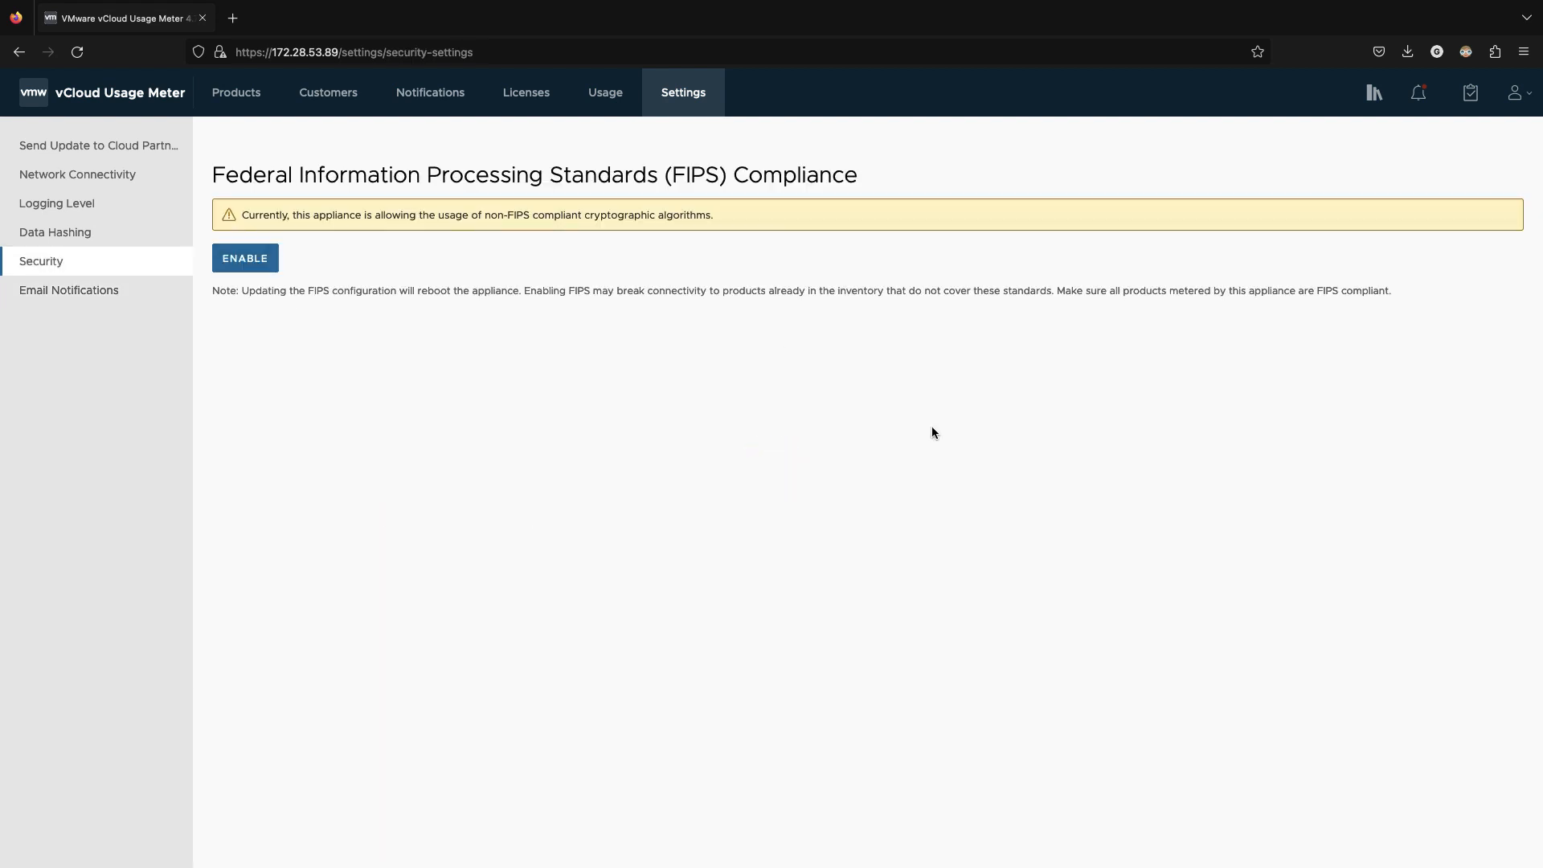
click(244, 257)
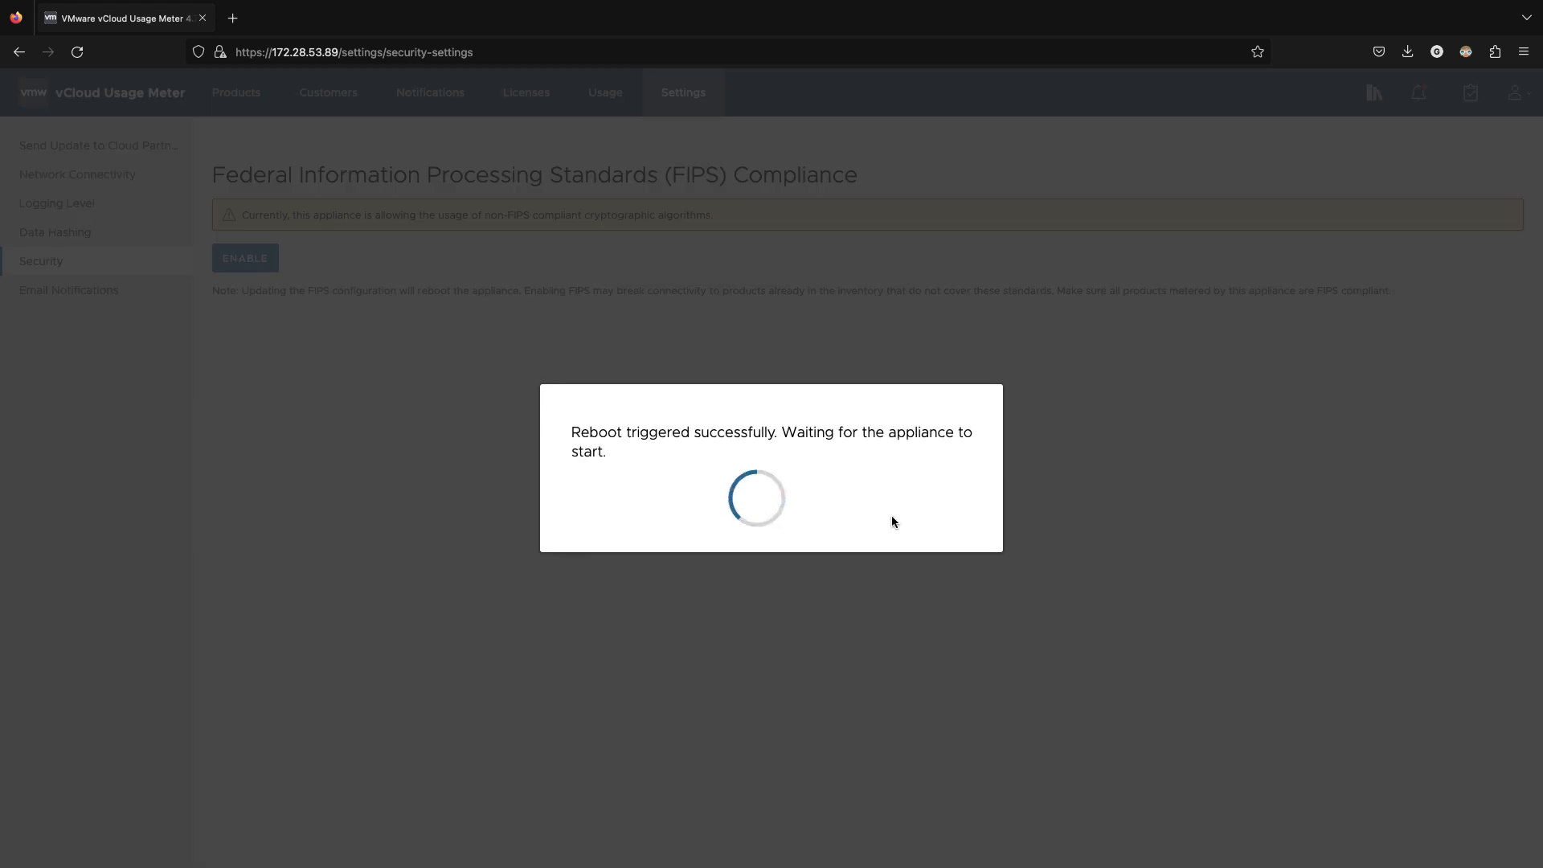